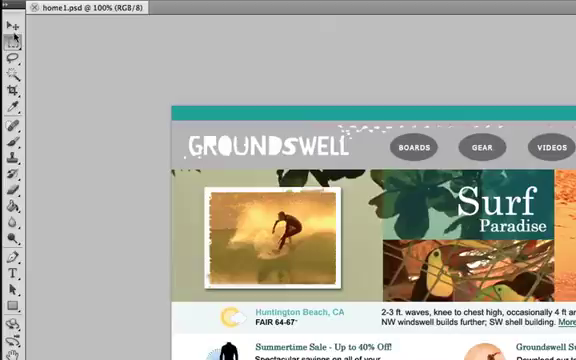
{"action": "mouse_move", "coordinate": [12, 20]}
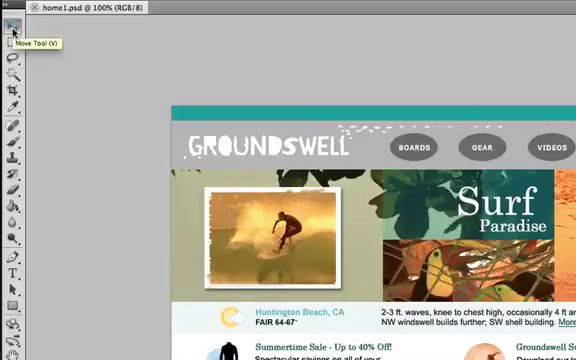
{"action": "mouse_move", "coordinate": [36, 32]}
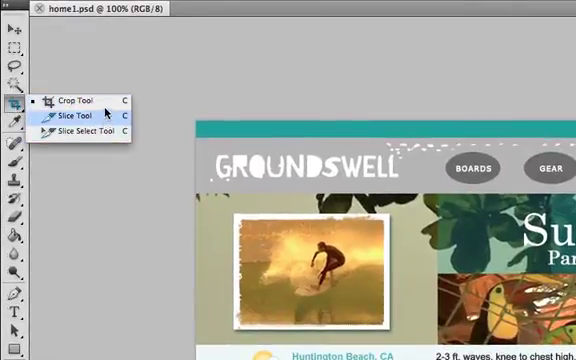
{"action": "mouse_move", "coordinate": [84, 132]}
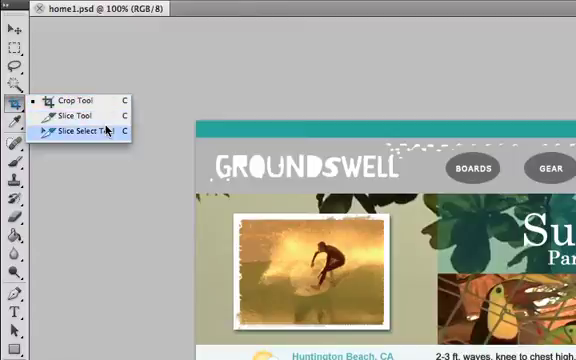
{"action": "mouse_move", "coordinate": [84, 118]}
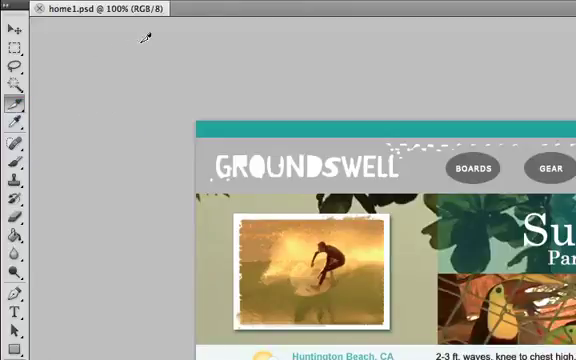
{"action": "mouse_move", "coordinate": [94, 62]}
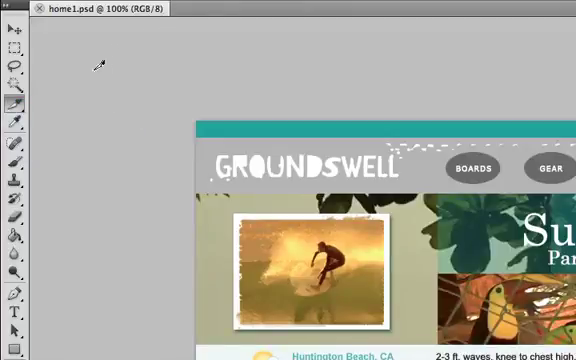
{"action": "mouse_move", "coordinate": [70, 104]}
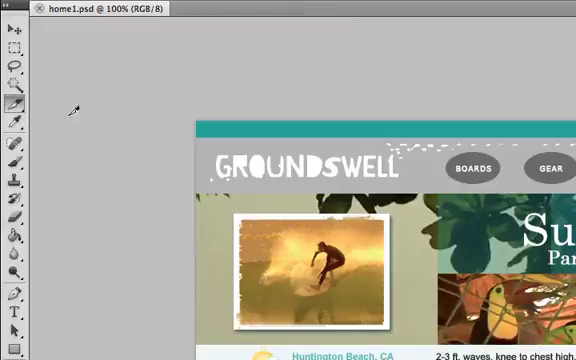
{"action": "mouse_move", "coordinate": [56, 76]}
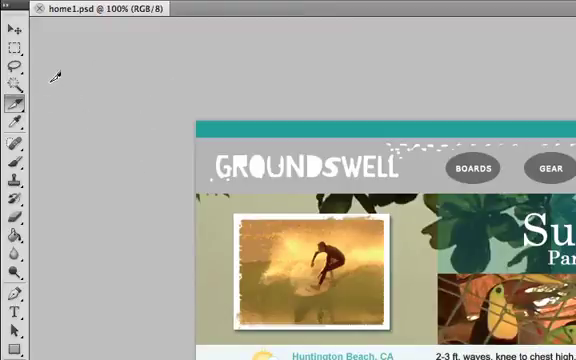
{"action": "mouse_move", "coordinate": [108, 116]}
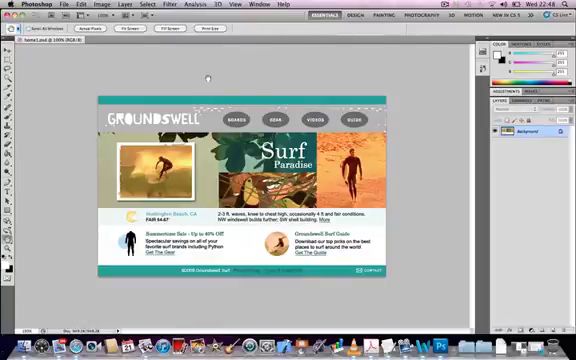
{"action": "mouse_move", "coordinate": [66, 172]}
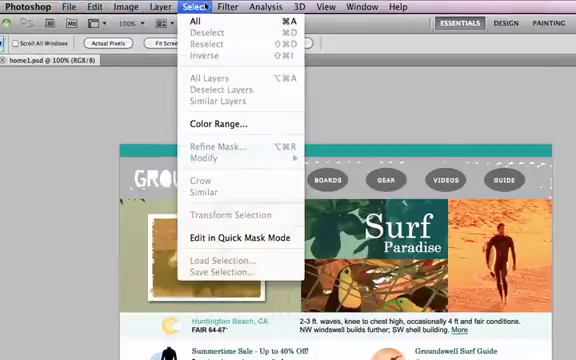
Step: Browse the Analysis and Window menus, then zoom in on the banner and navigation buttons
{"action": "left_click", "coordinate": [268, 8]}
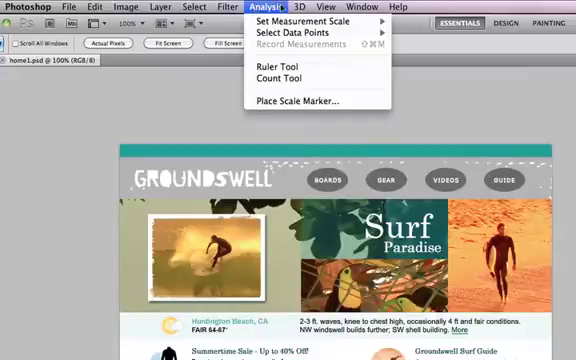
{"action": "left_click", "coordinate": [356, 6]}
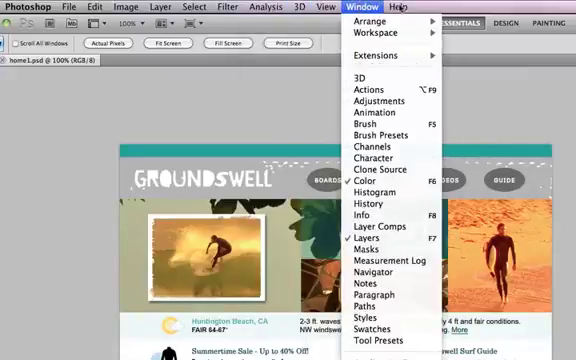
{"action": "left_click", "coordinate": [362, 8]}
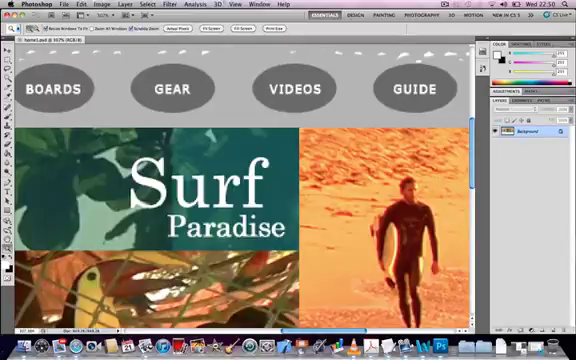
{"action": "left_click", "coordinate": [212, 4]}
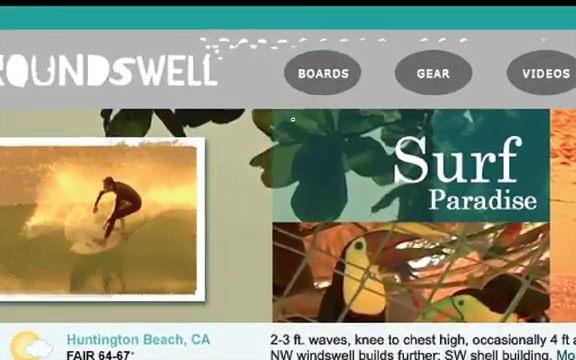
Step: Show the workspace presets list (Essentials, Design, Painting) from the Application Bar switcher
{"action": "scroll", "scroll_direction": "down", "scroll_amount": 3}
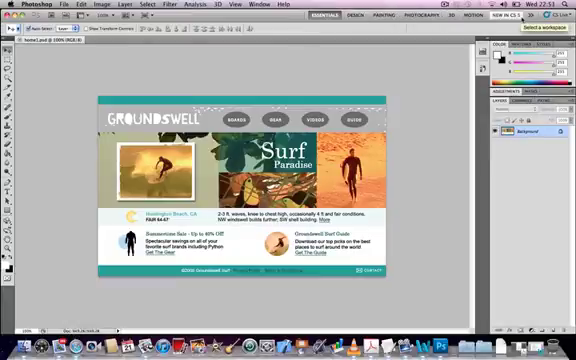
{"action": "left_click", "coordinate": [534, 16]}
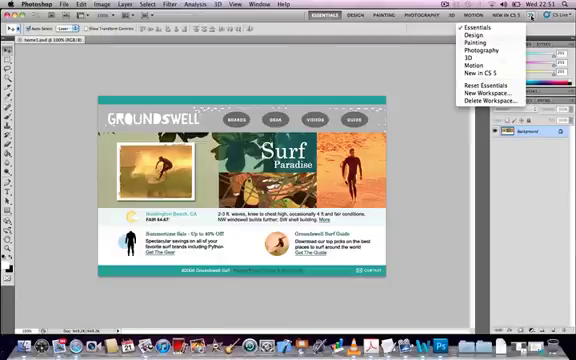